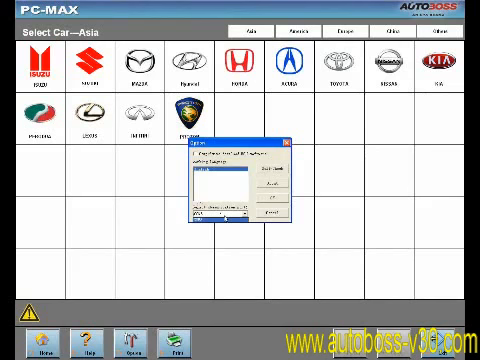
Step: Open the Option dialog from the Select Car—Asia screen
left_click(208, 217)
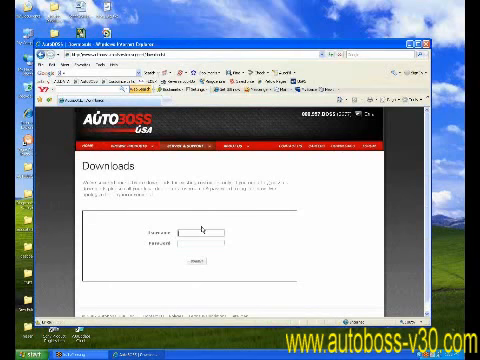
Step: Enter the username and password into the AutoBoss USA Downloads login form
type("username")
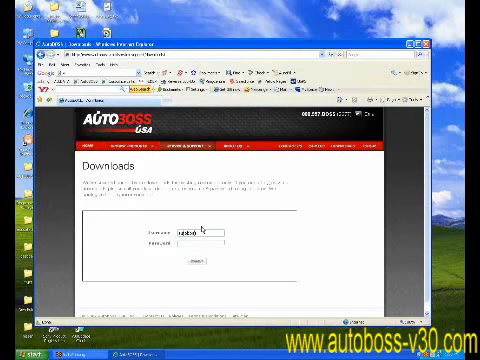
type("password")
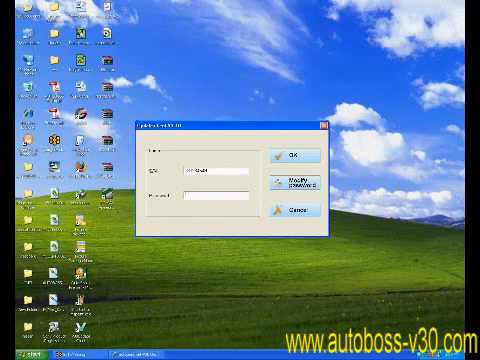
Step: Enter the password in the Update Client login dialog with the serial number already filled
left_click(283, 162)
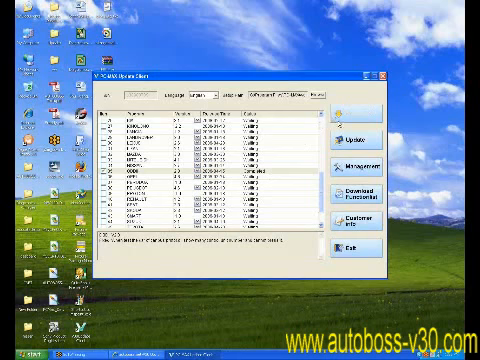
Step: Bring up the list of installed software versions once the update completes
left_click(356, 130)
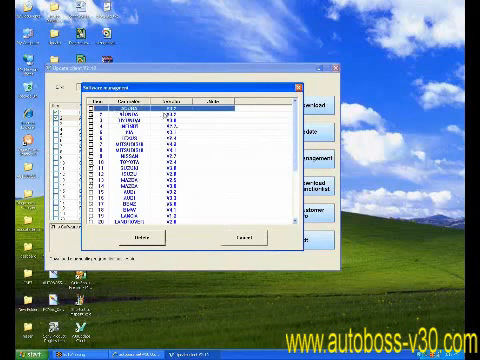
Step: Scroll the software management list to reveal Opel, Volvo, VW and Chrysler modules
scroll("down", 3)
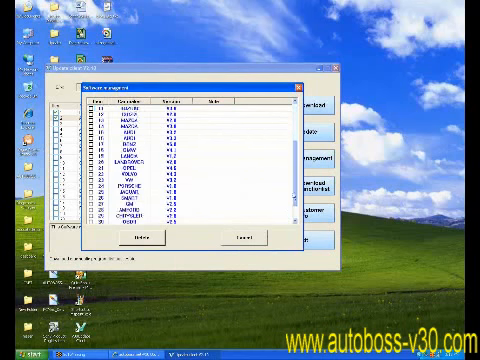
scroll("down", 3)
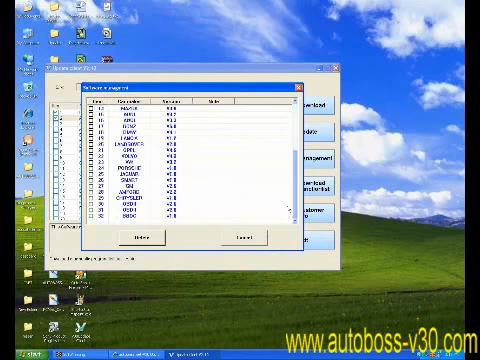